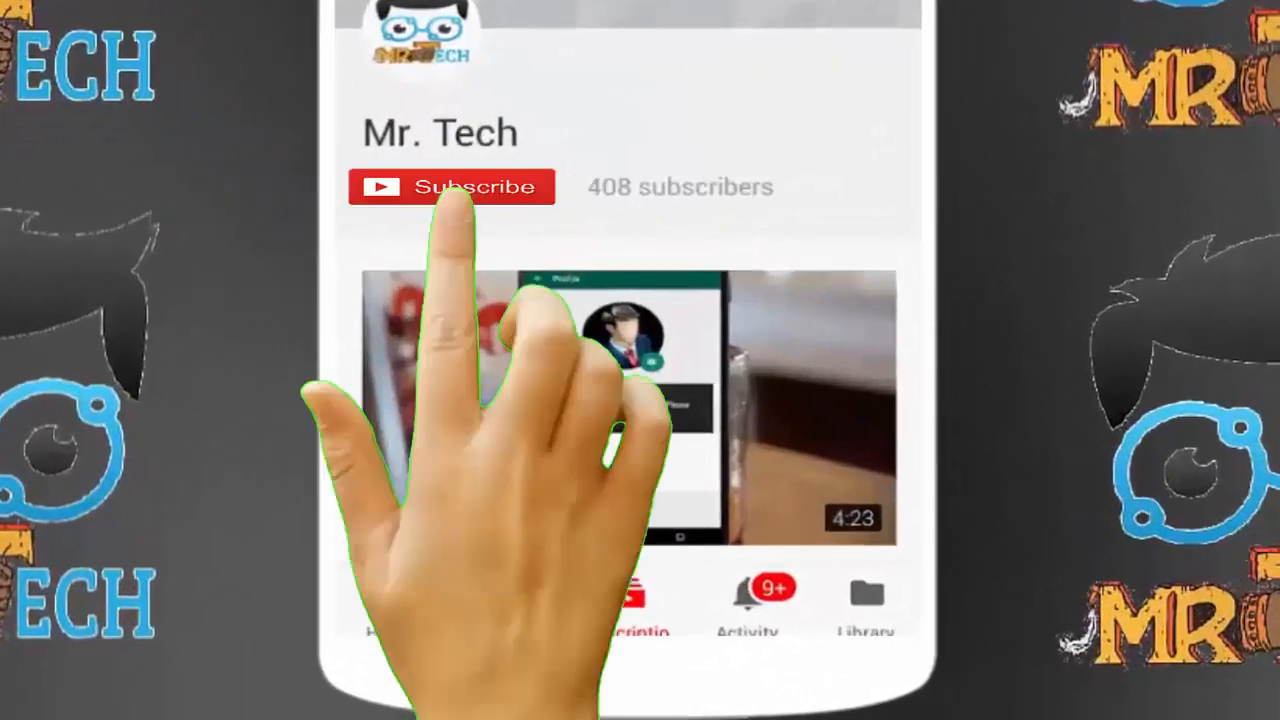
- Leave the intro and launch the Settings app from the app drawer
{"action": "left_click", "coordinate": [452, 188]}
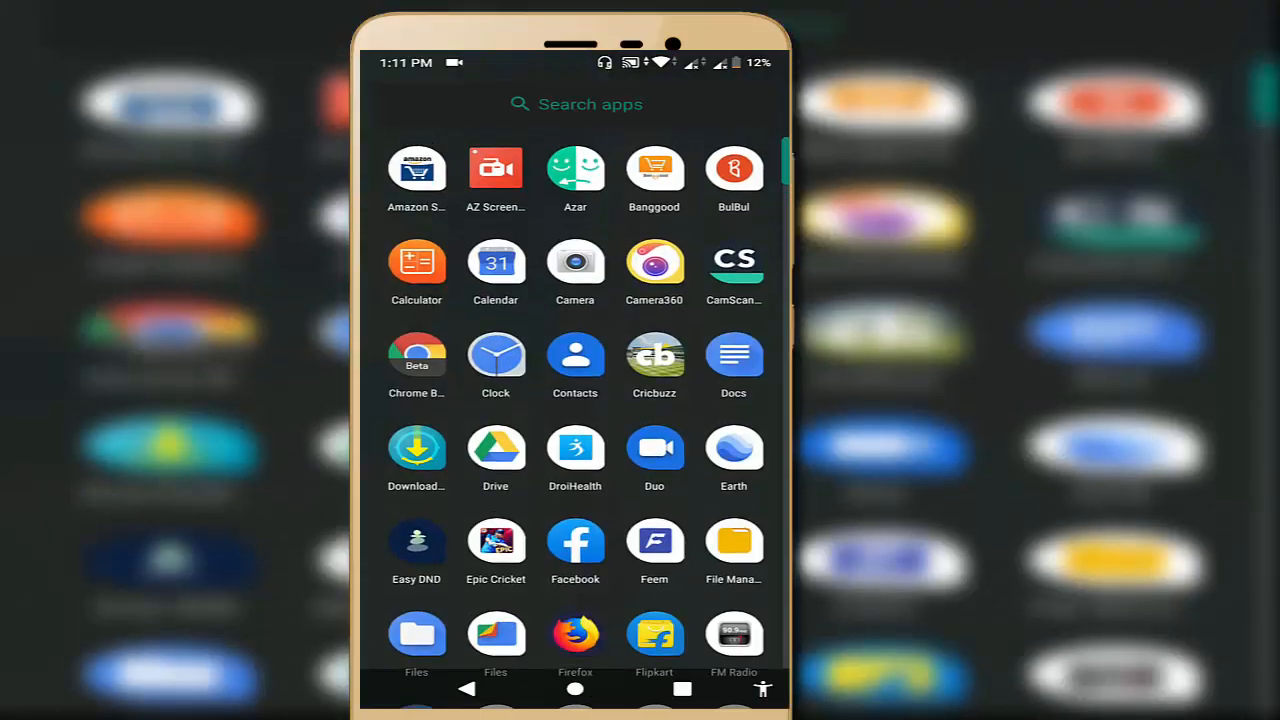
{"action": "scroll", "scroll_direction": "down", "scroll_amount": 3}
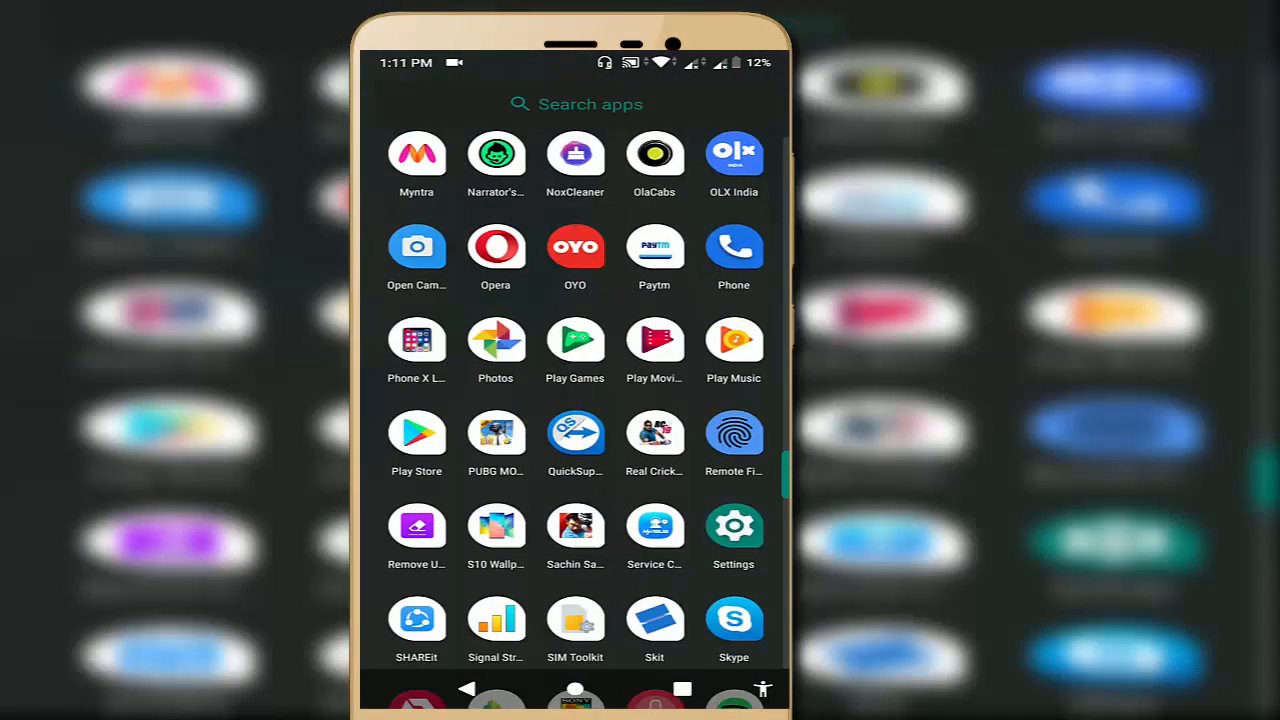
{"action": "left_click", "coordinate": [732, 524]}
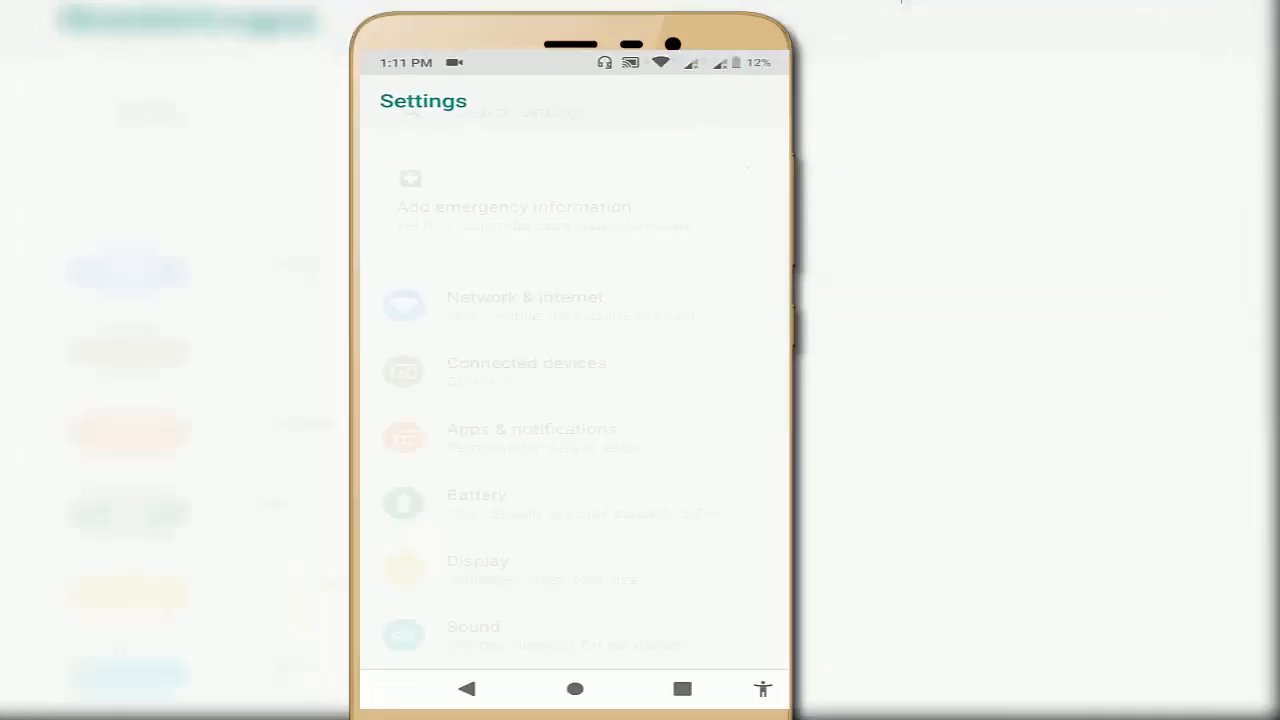
- Go into Accessibility and bring the Display section with Color inversion into view
{"action": "scroll", "scroll_direction": "down", "scroll_amount": 3}
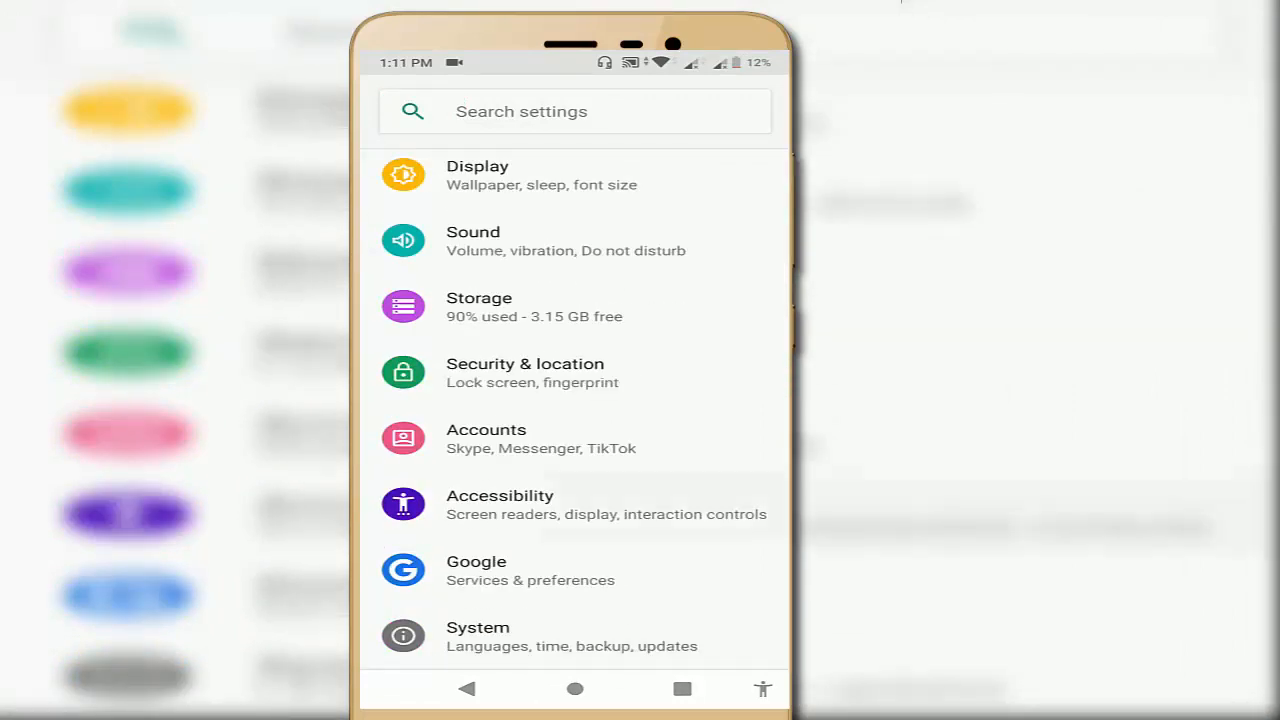
{"action": "left_click", "coordinate": [500, 504]}
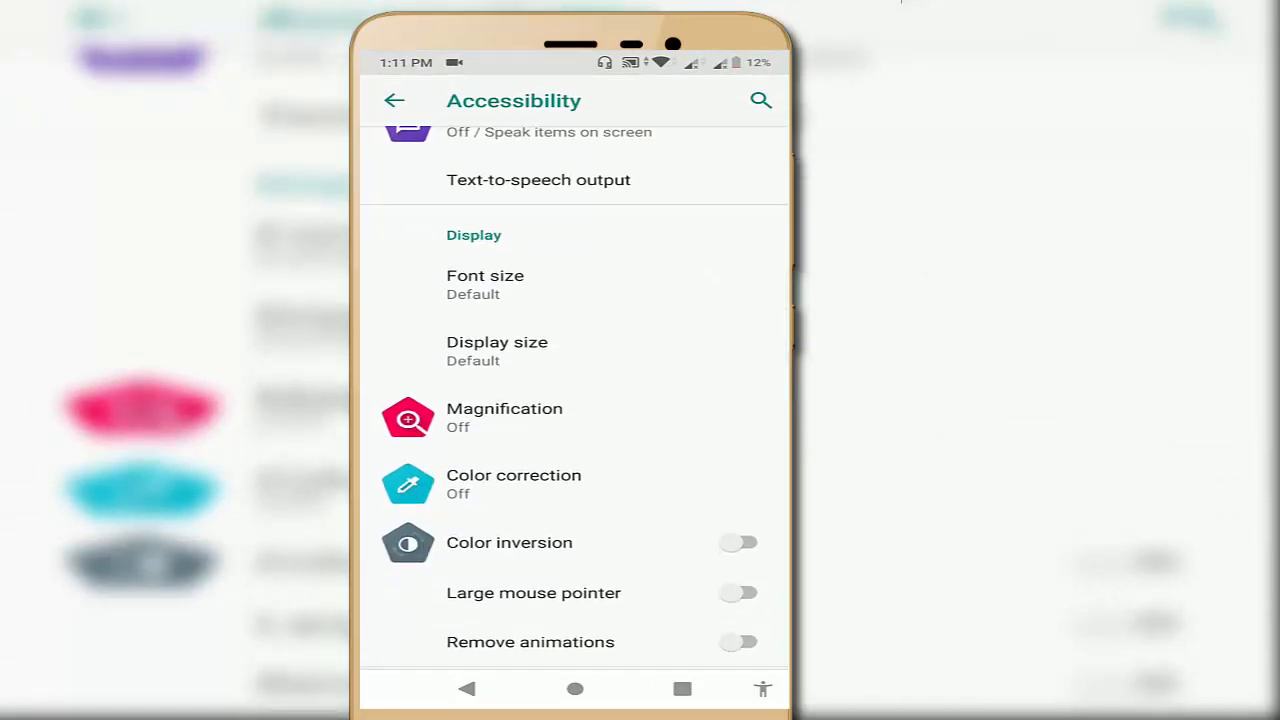
{"action": "scroll", "scroll_direction": "down", "scroll_amount": 3}
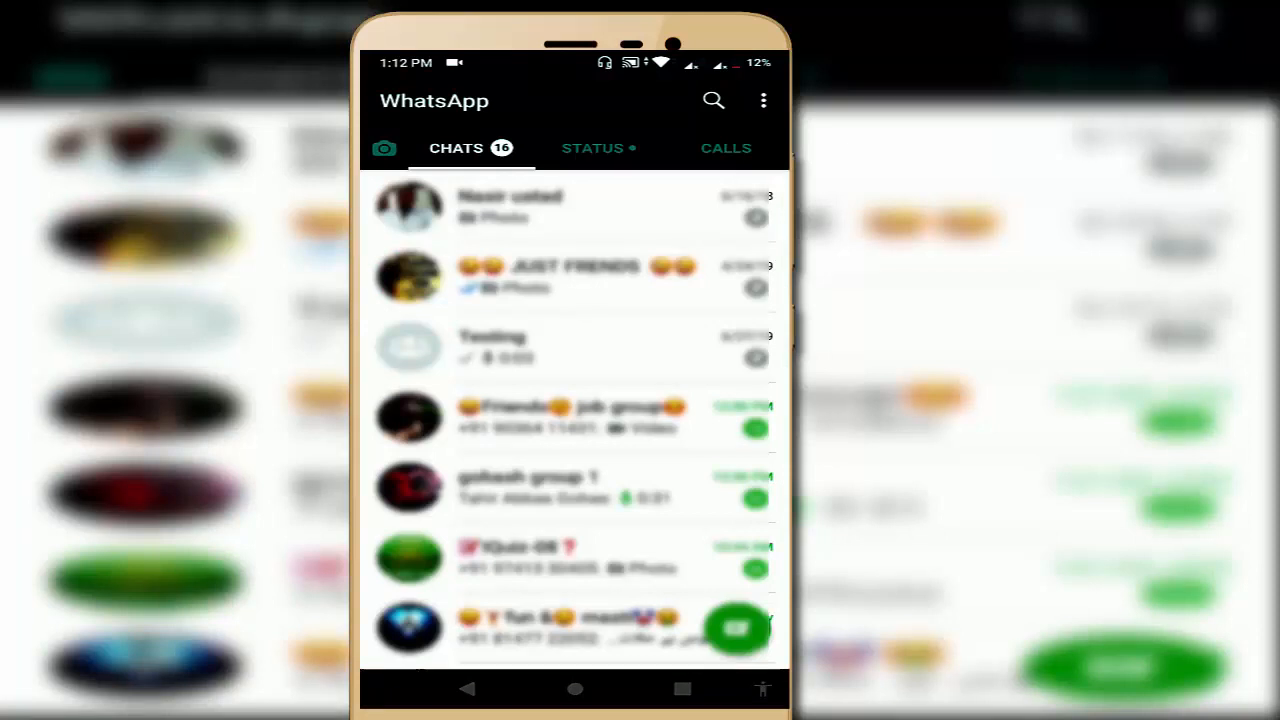
- In WhatsApp's chat wallpaper settings, choose Solid Color to show the colour palette
{"action": "left_click", "coordinate": [492, 348]}
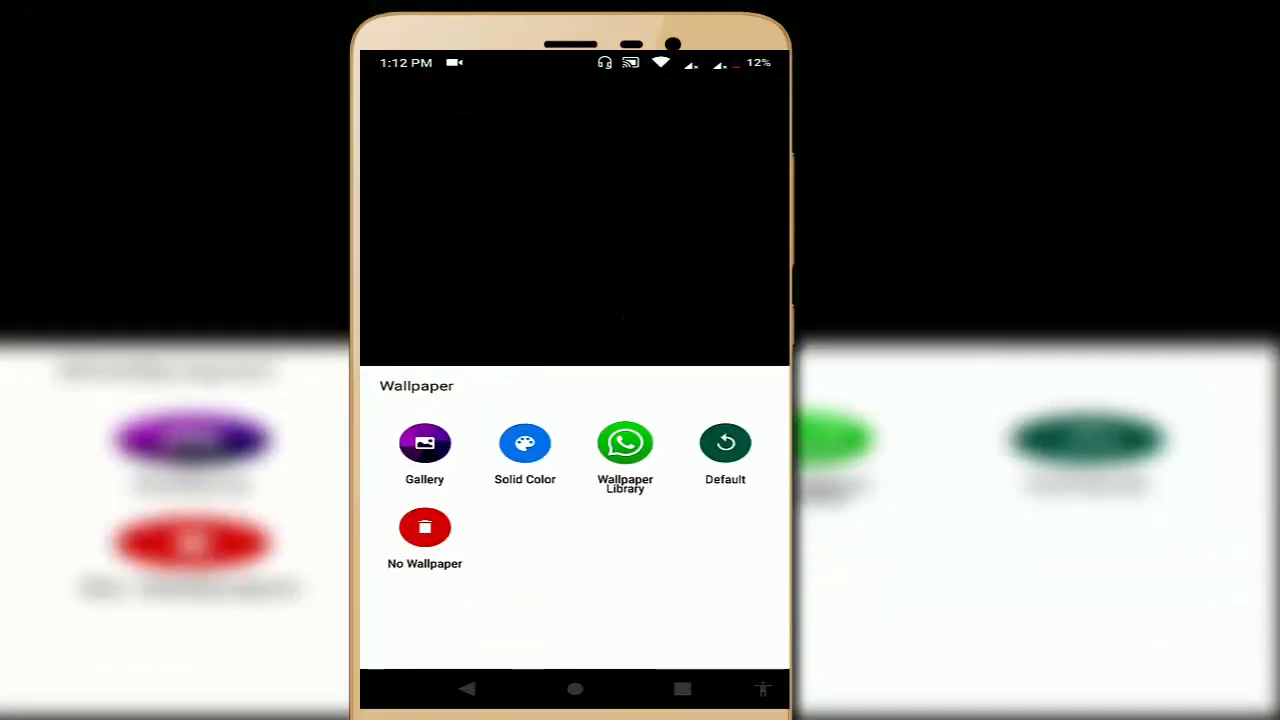
{"action": "left_click", "coordinate": [524, 450]}
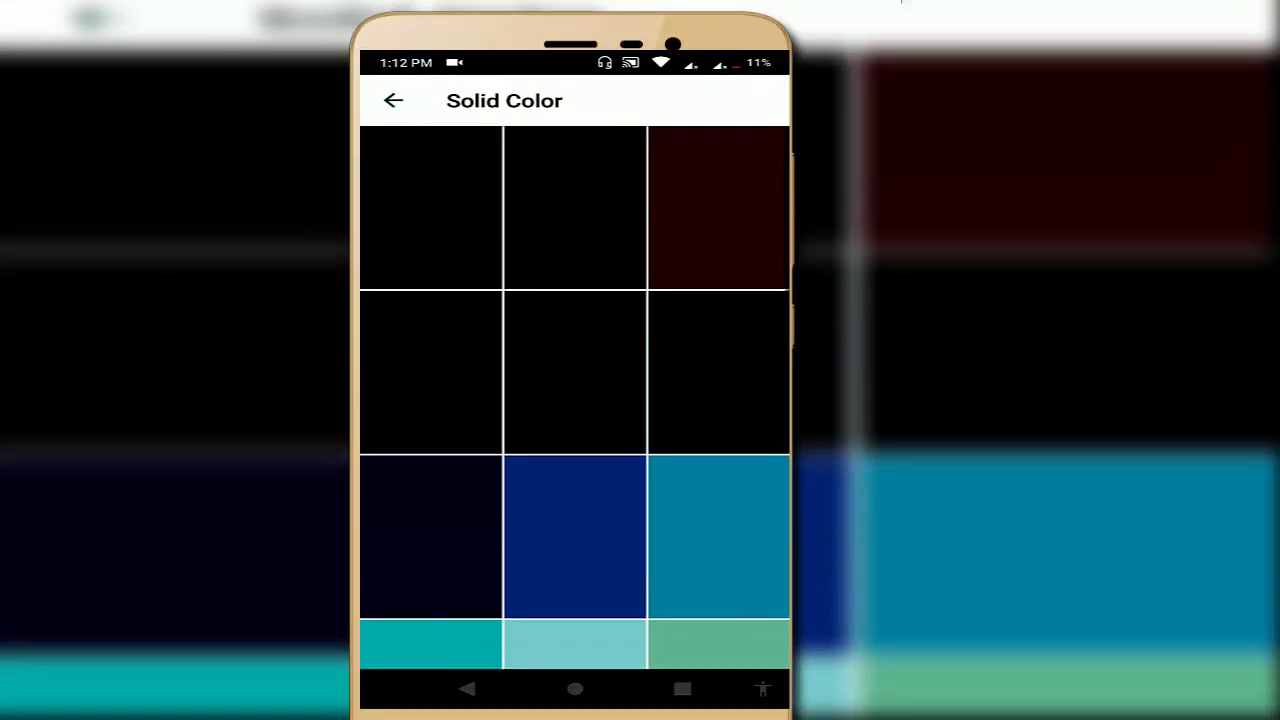